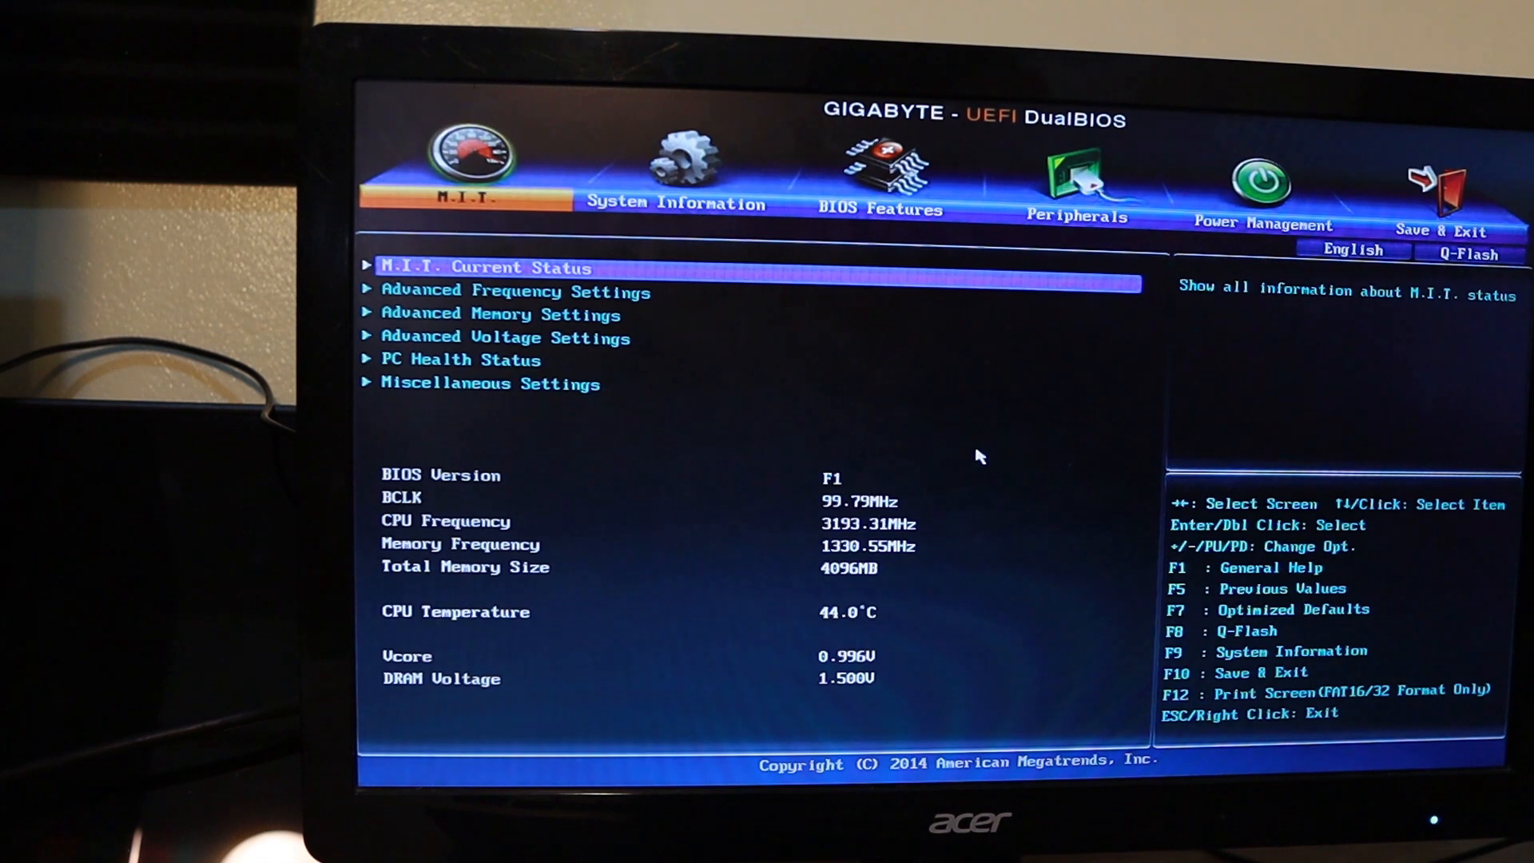
Review the system information and return to the M.I.T. status overview
click(682, 160)
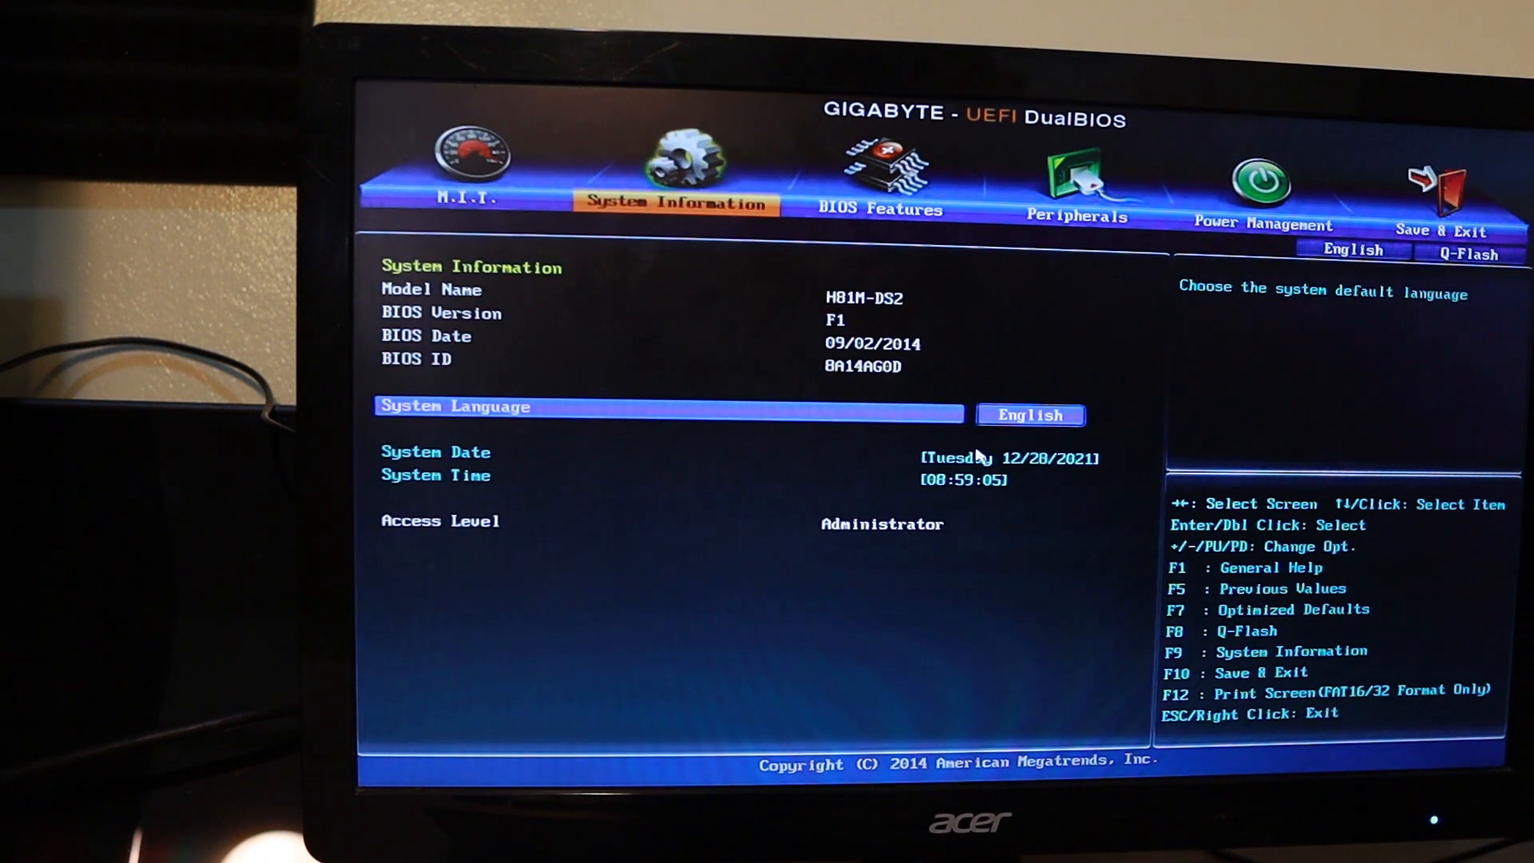
click(884, 168)
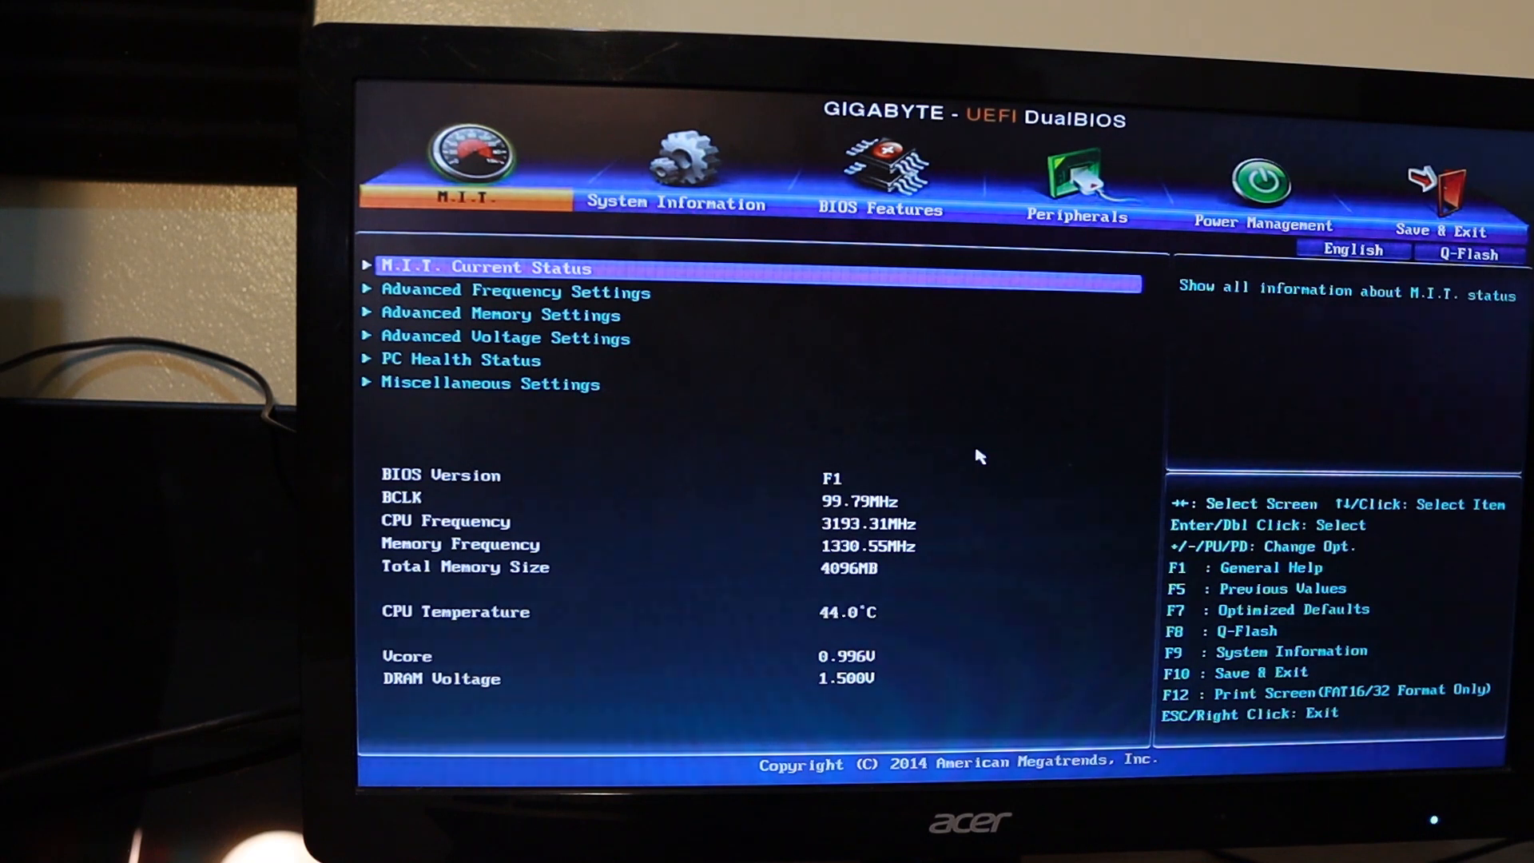
Check Boot Option Priorities under BIOS Features for the new drive as Boot Option #2
click(882, 165)
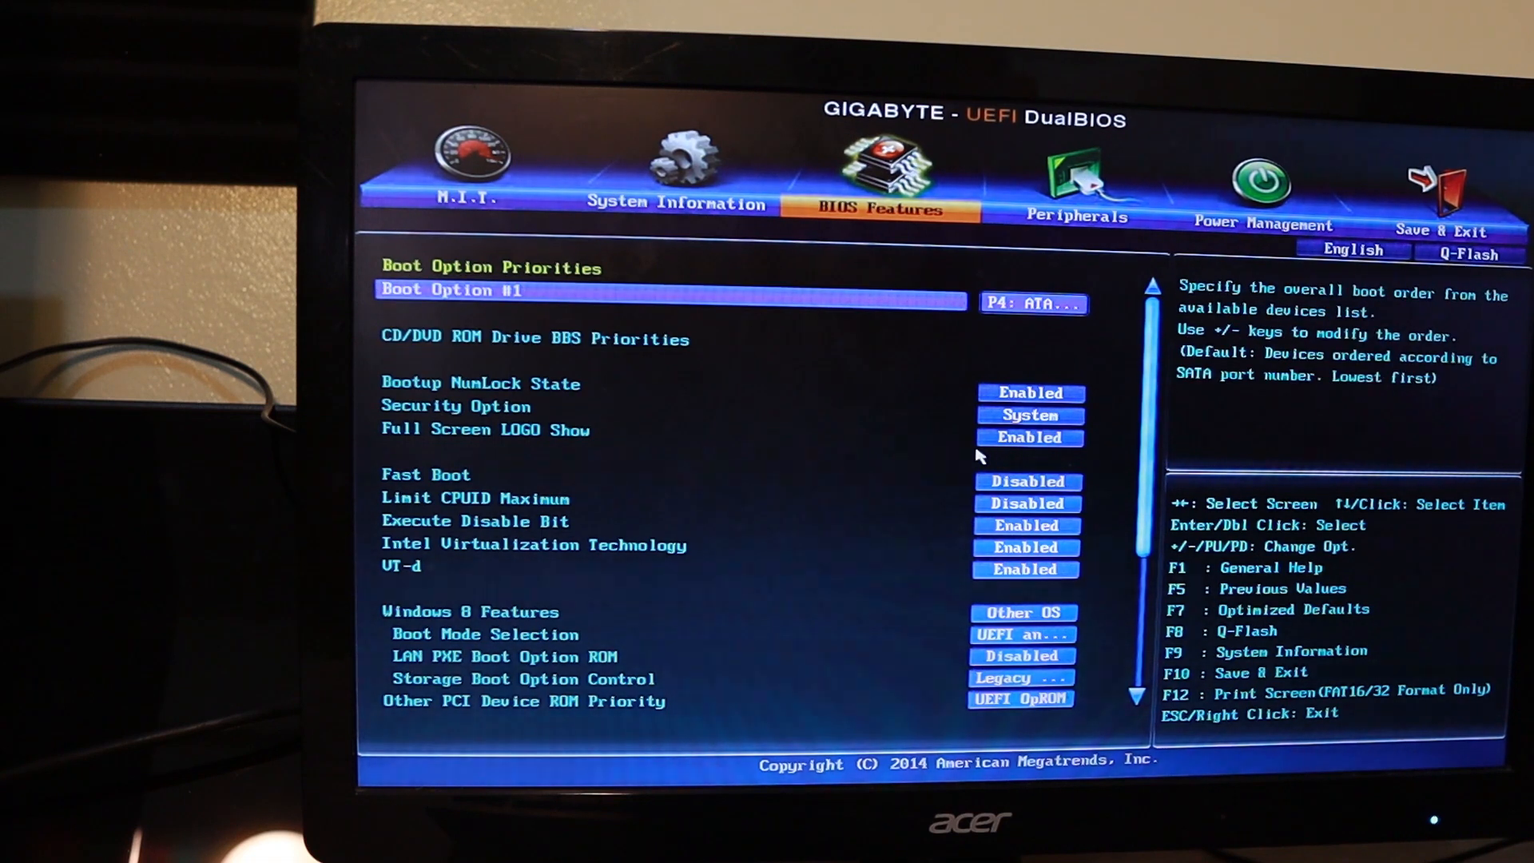
click(1032, 304)
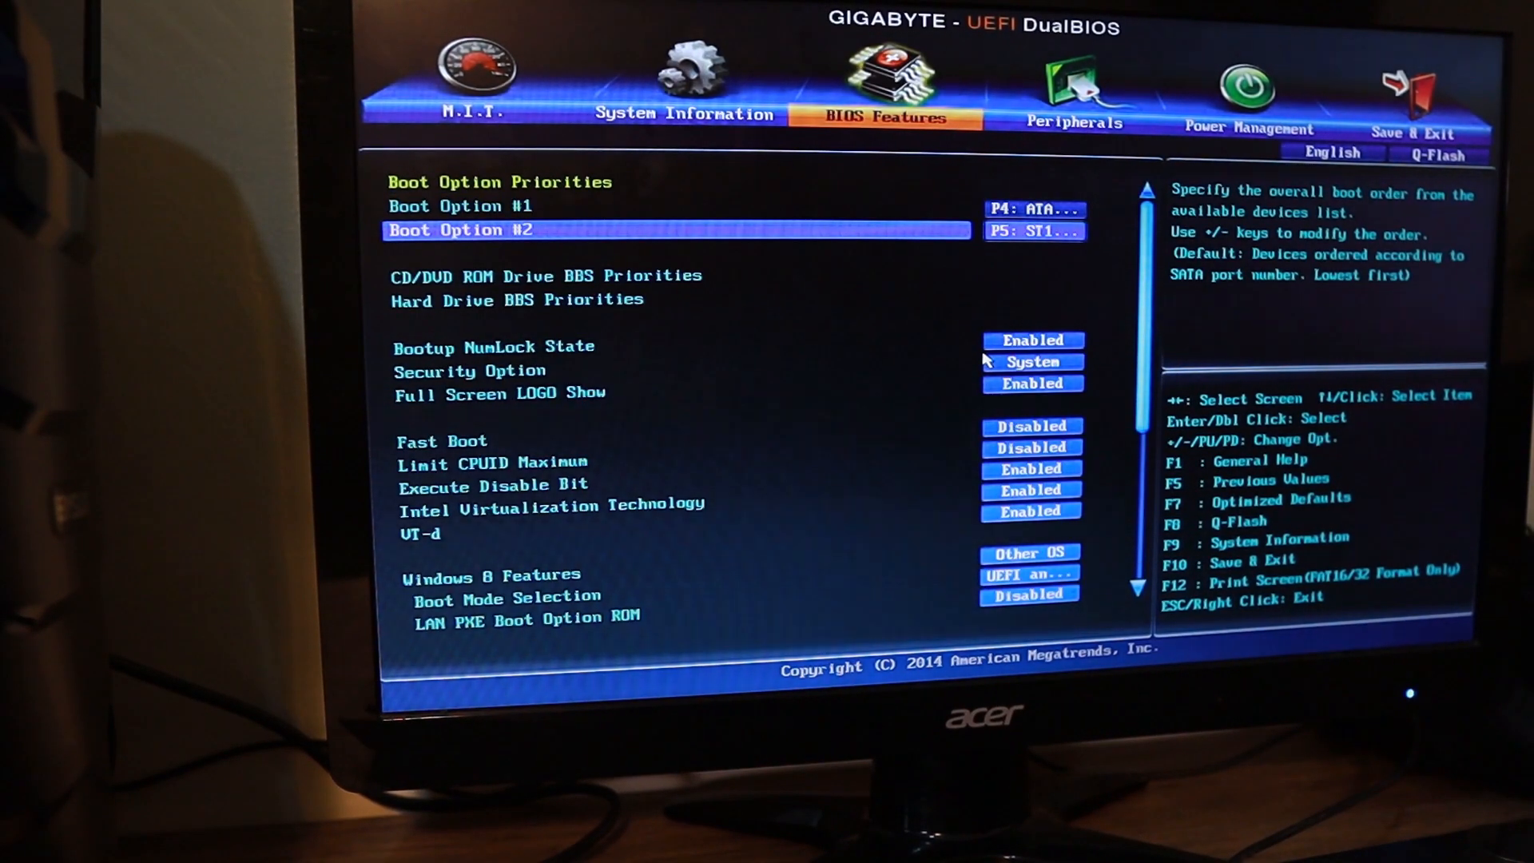
Browse the Peripherals settings, then Save & Exit the BIOS to boot Windows 10 setup
click(1072, 84)
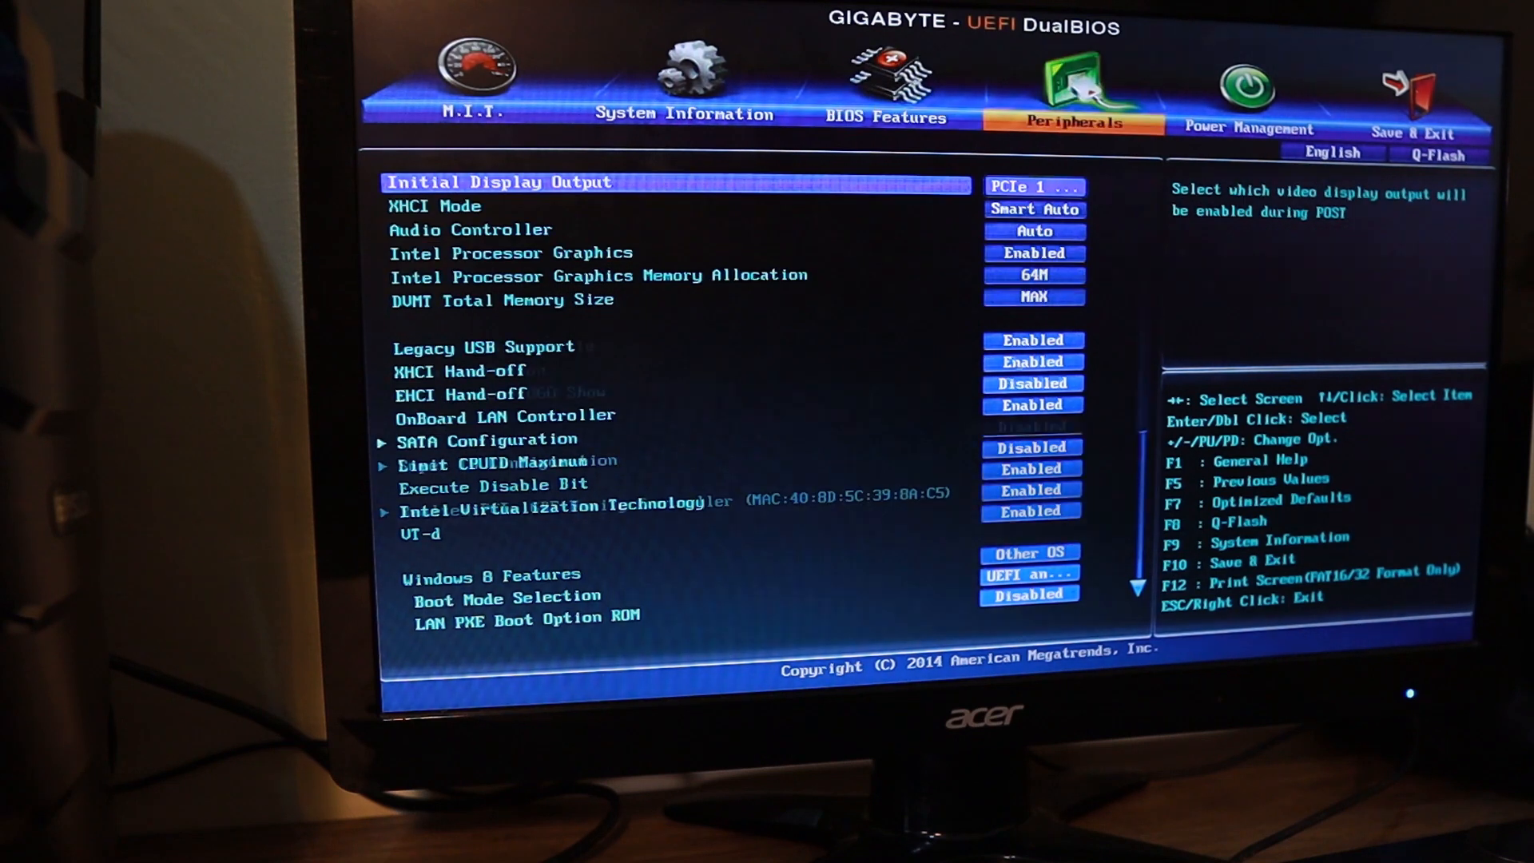
click(882, 118)
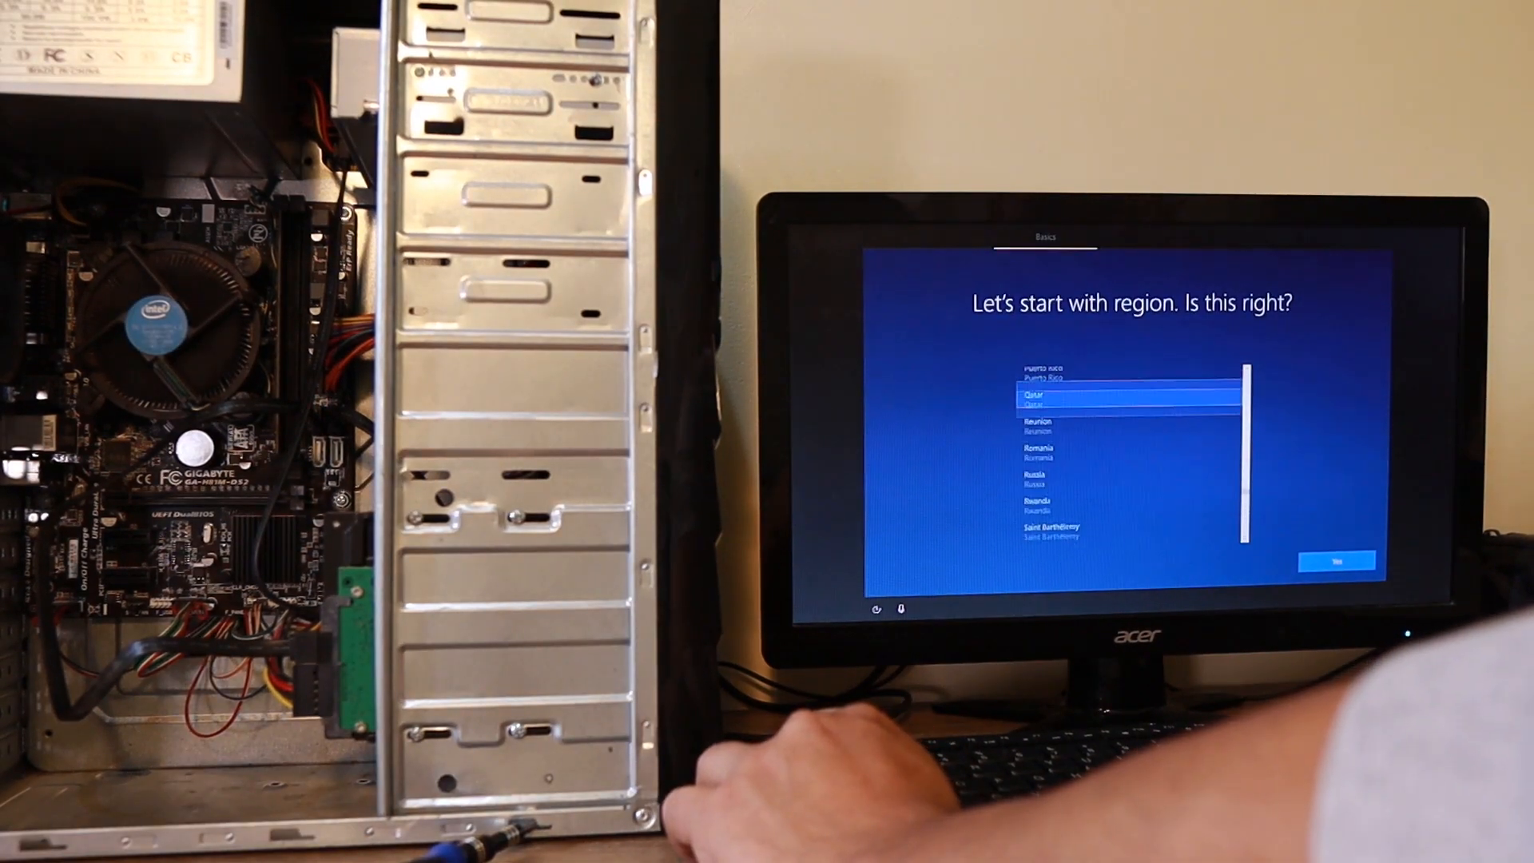
Confirm the region with Yes and answer the activity history prompt to reach privacy settings
click(1338, 559)
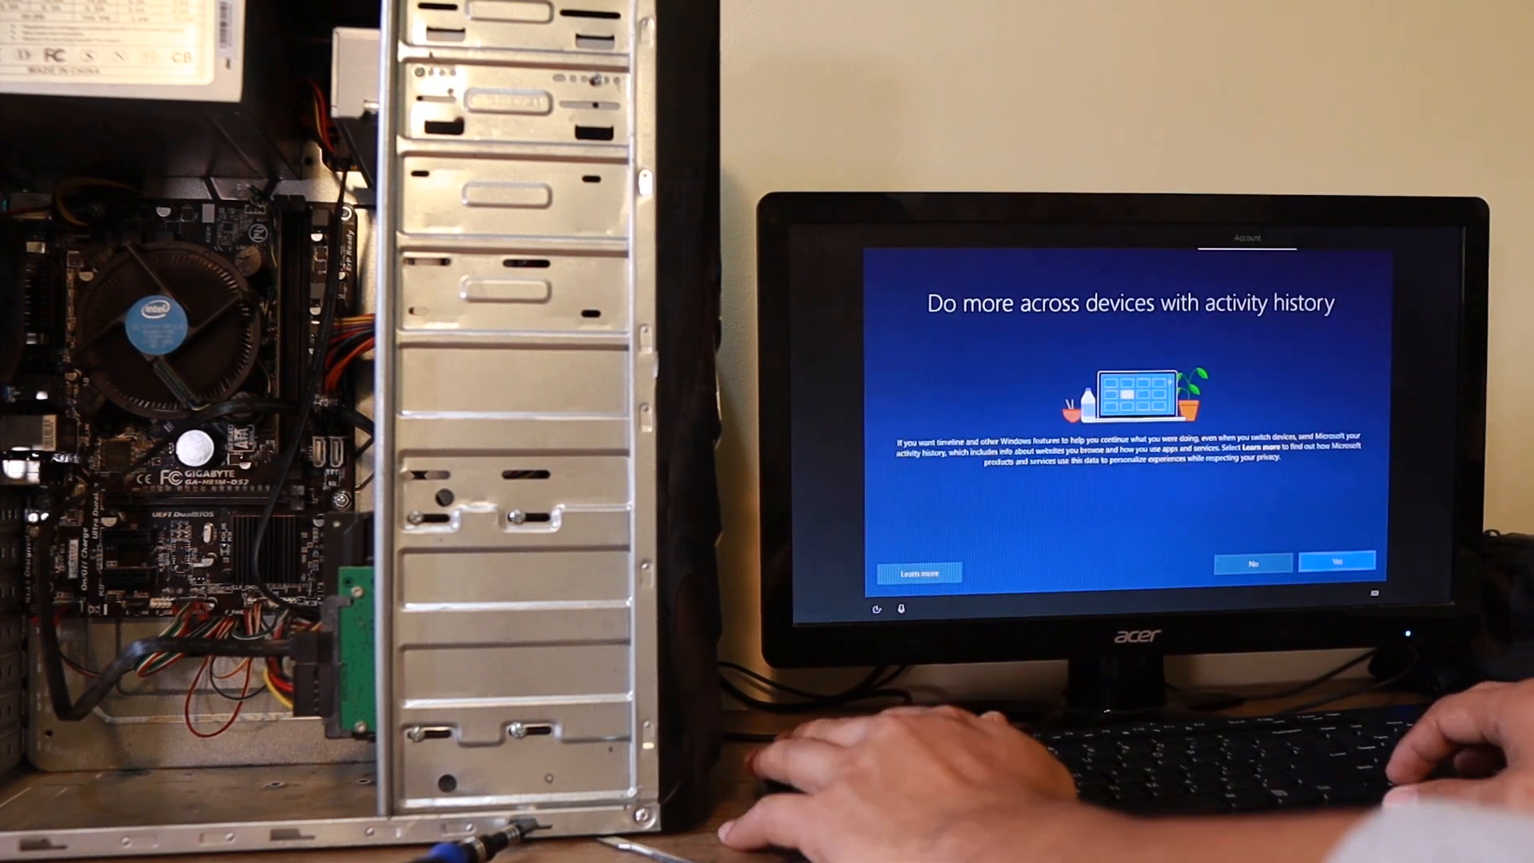
click(1336, 561)
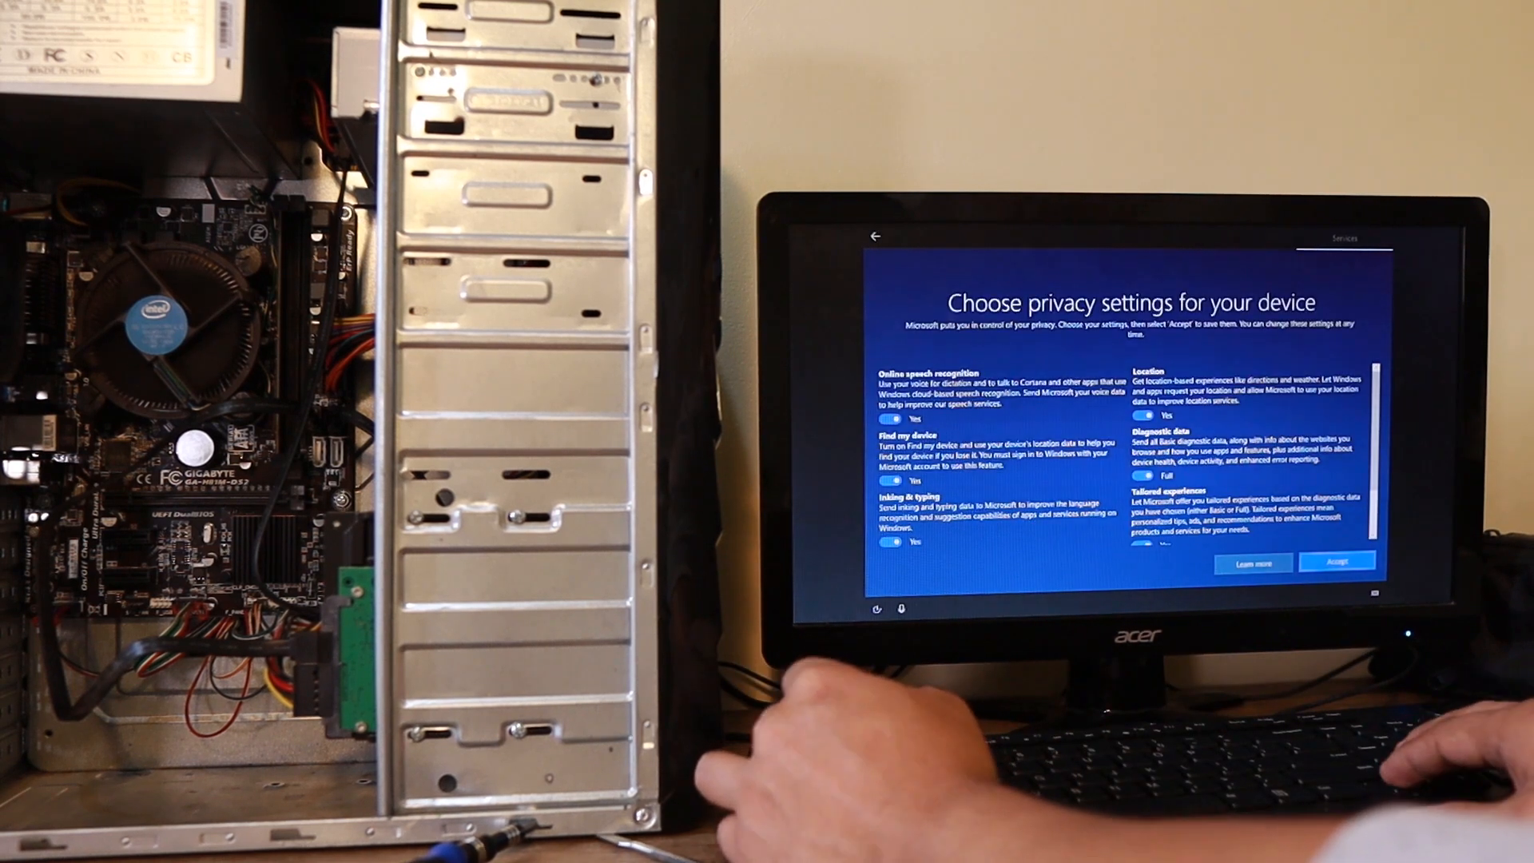